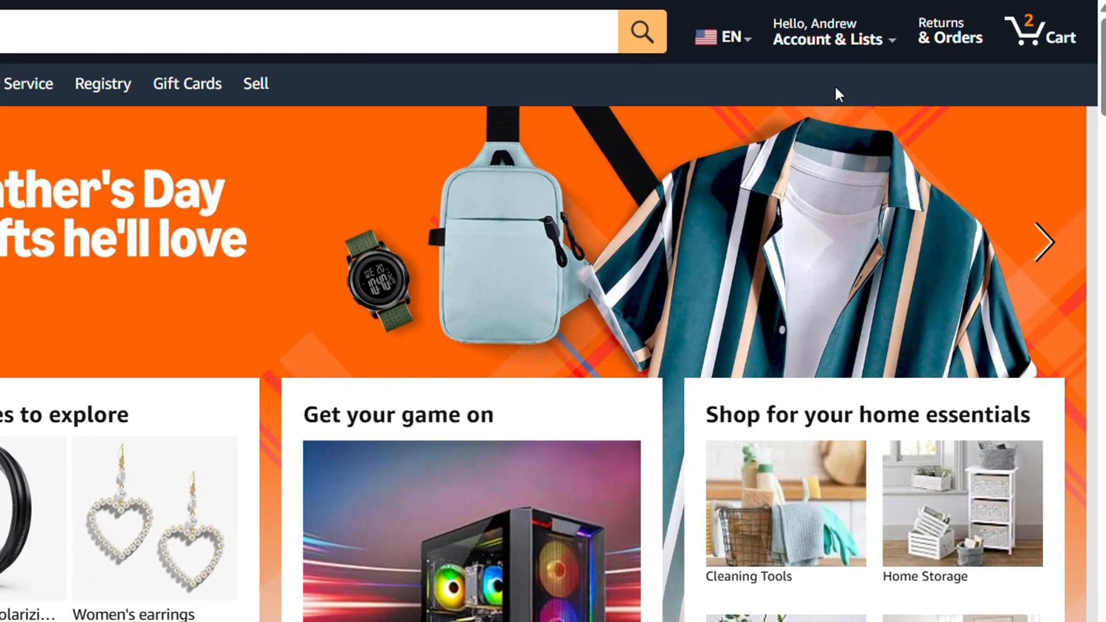
Go from Account & Lists to Your Account and scroll to the Communication and content section.
click(828, 32)
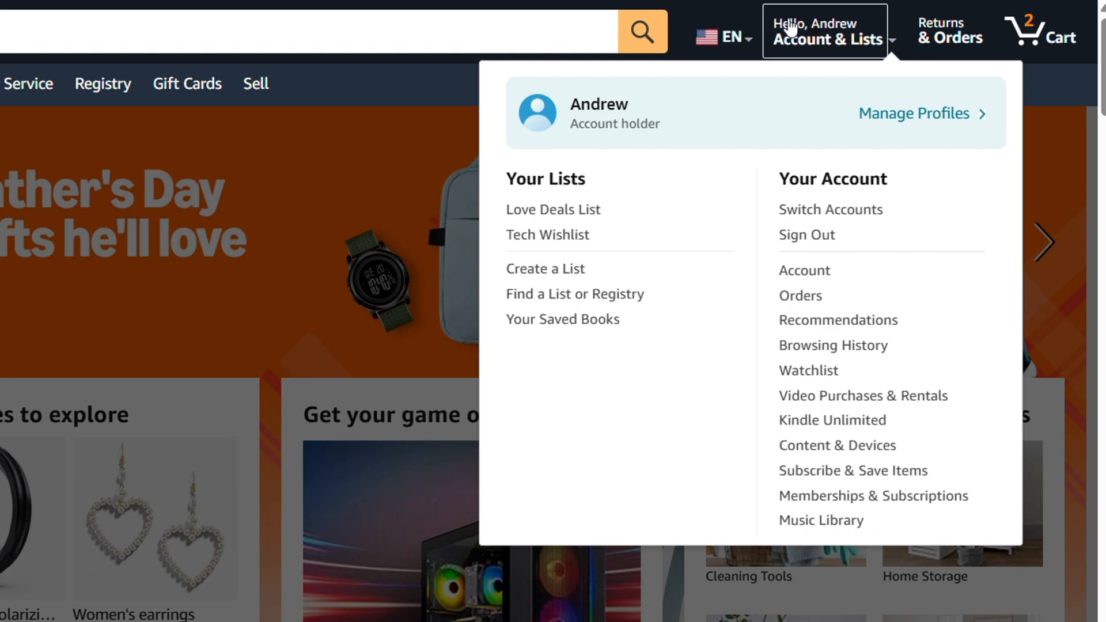
mouse_move(808, 33)
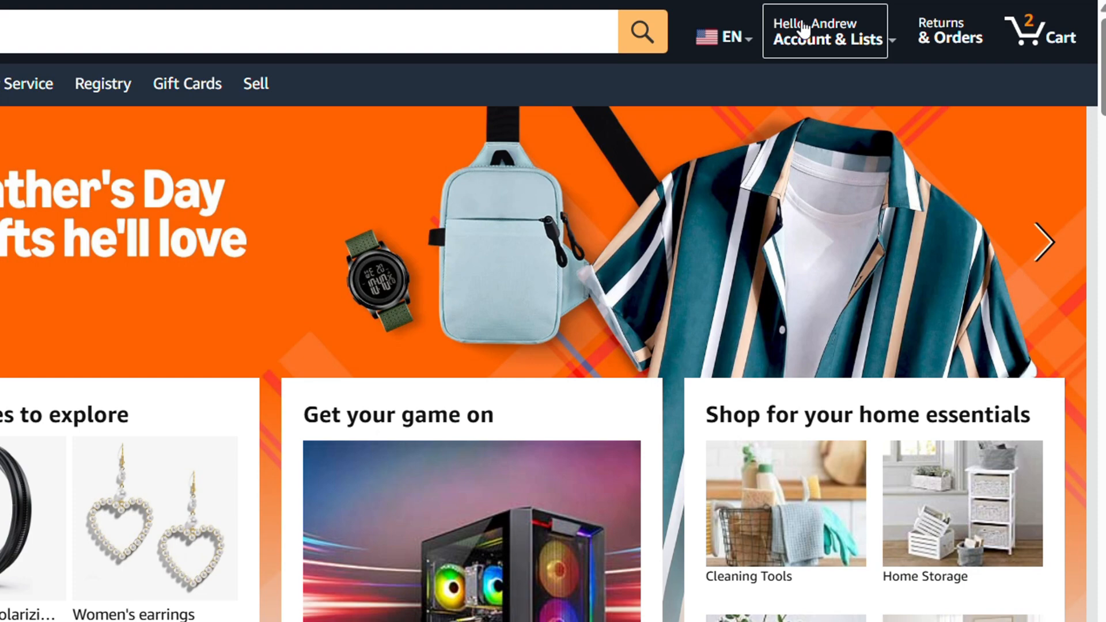
click(824, 31)
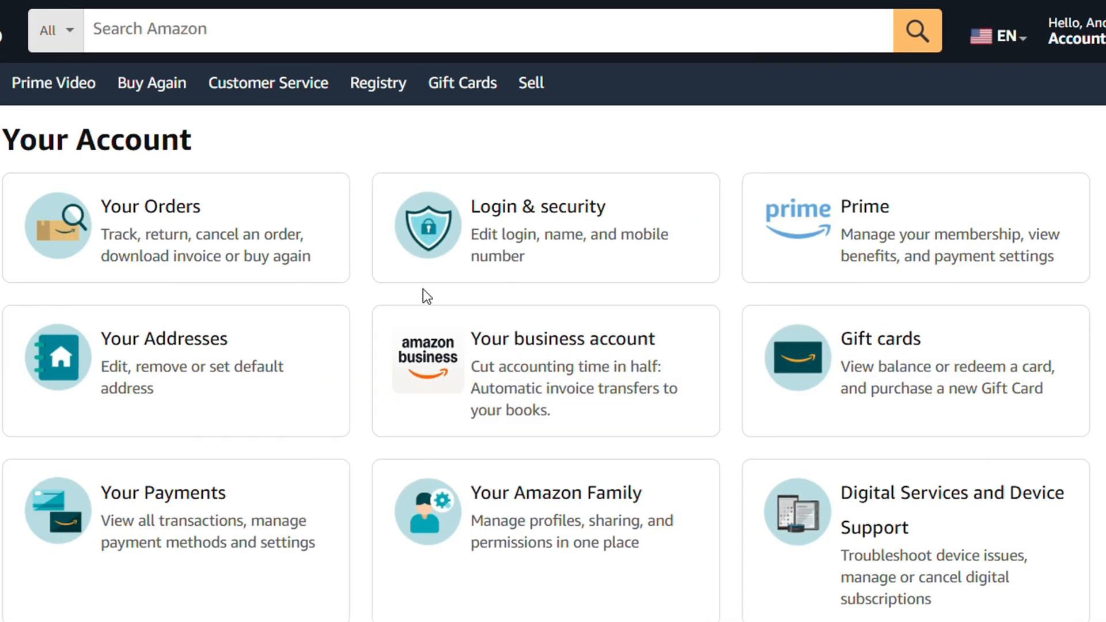
scroll(down, 3)
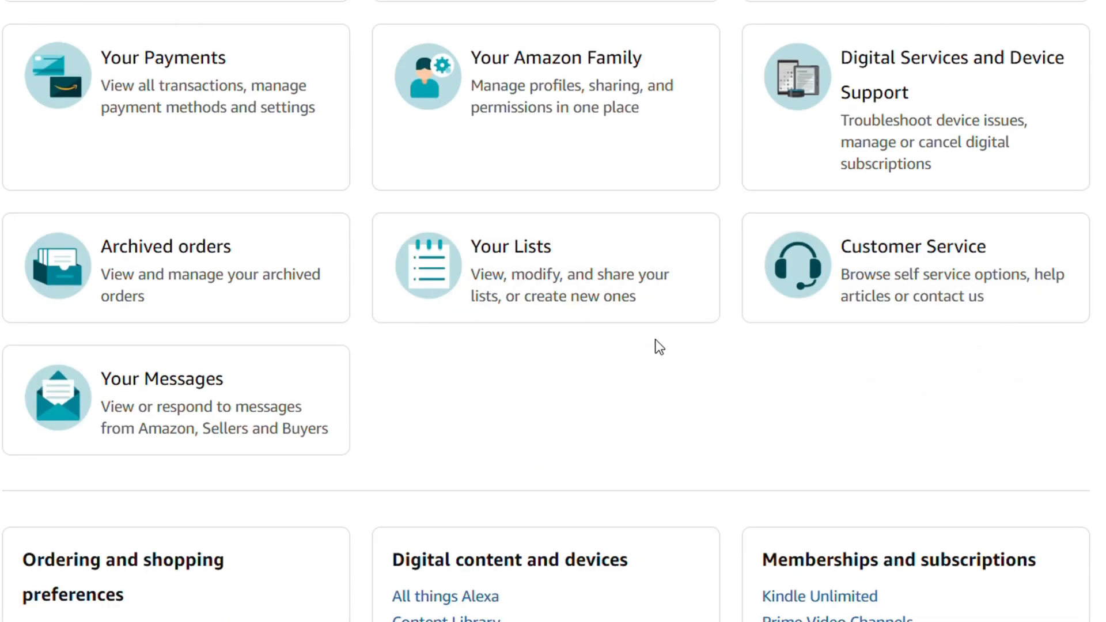
scroll(down, 3)
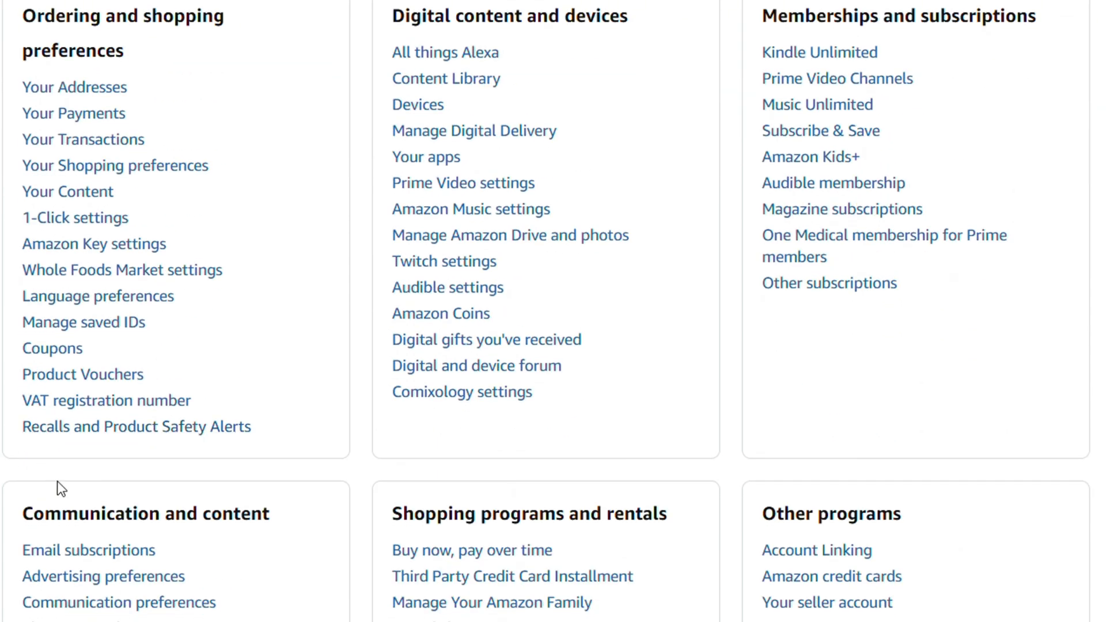
mouse_move(88, 551)
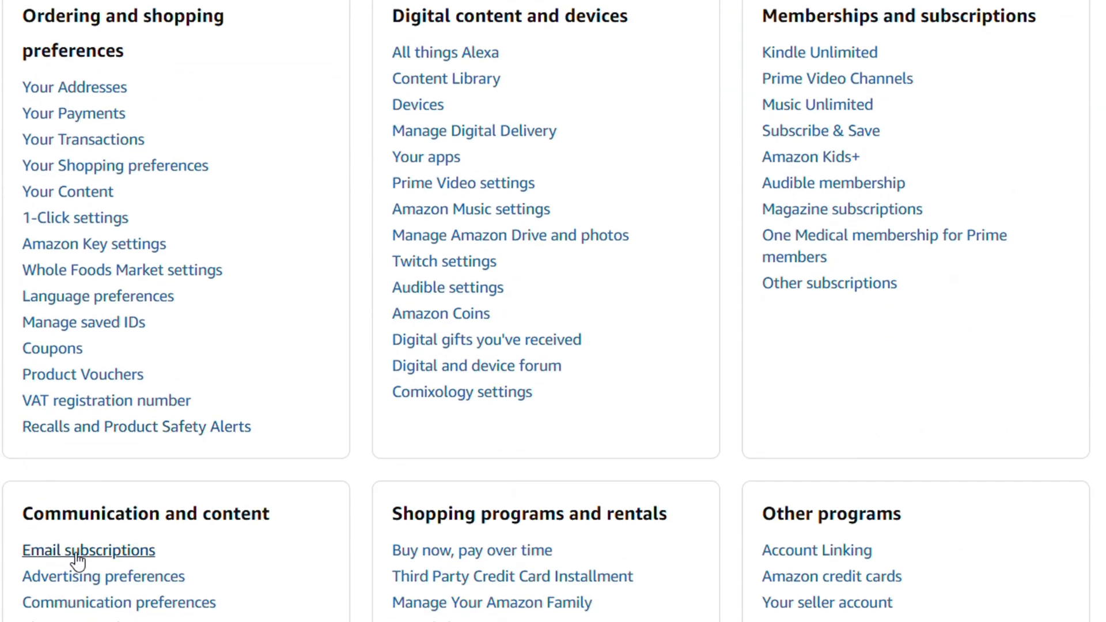
right_click(89, 551)
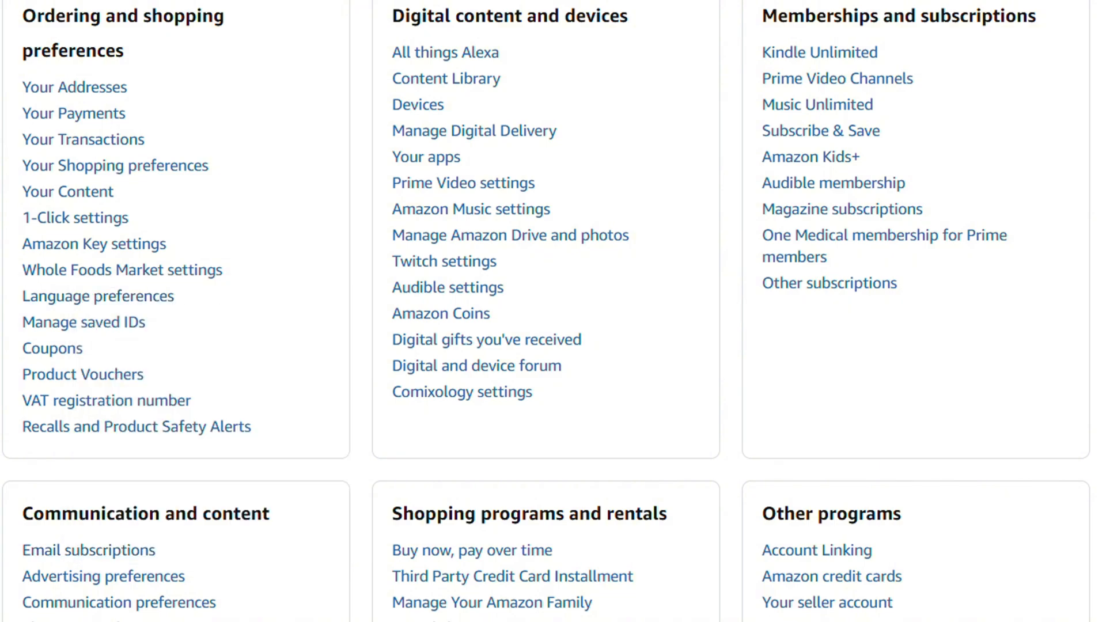
Go to Email subscriptions and switch to Browse All Subscriptions to list every newsletter.
click(89, 550)
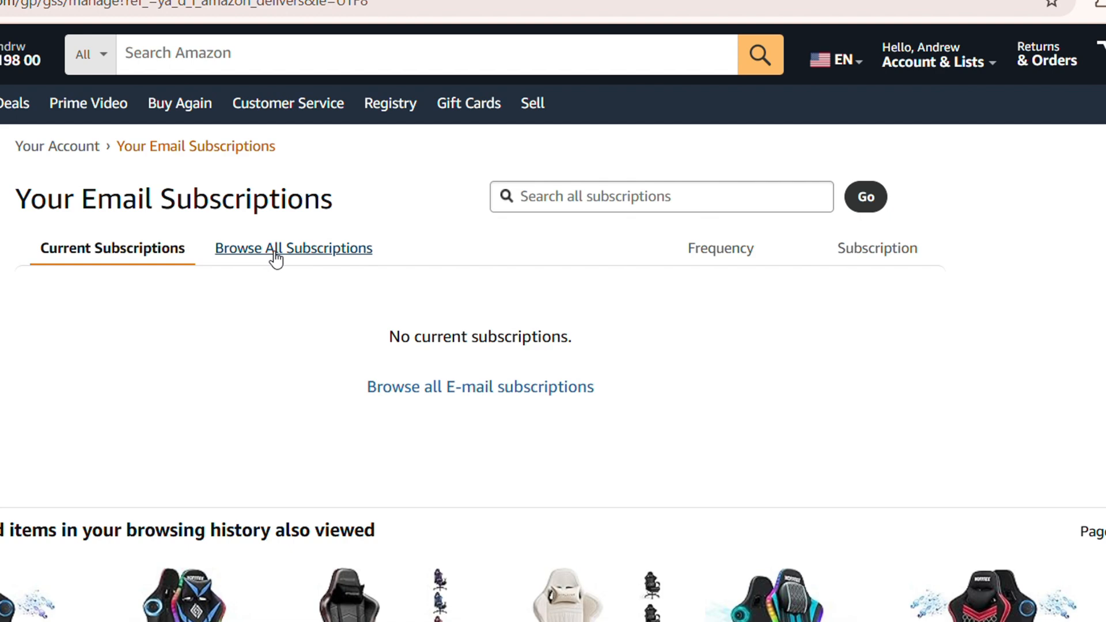
click(293, 248)
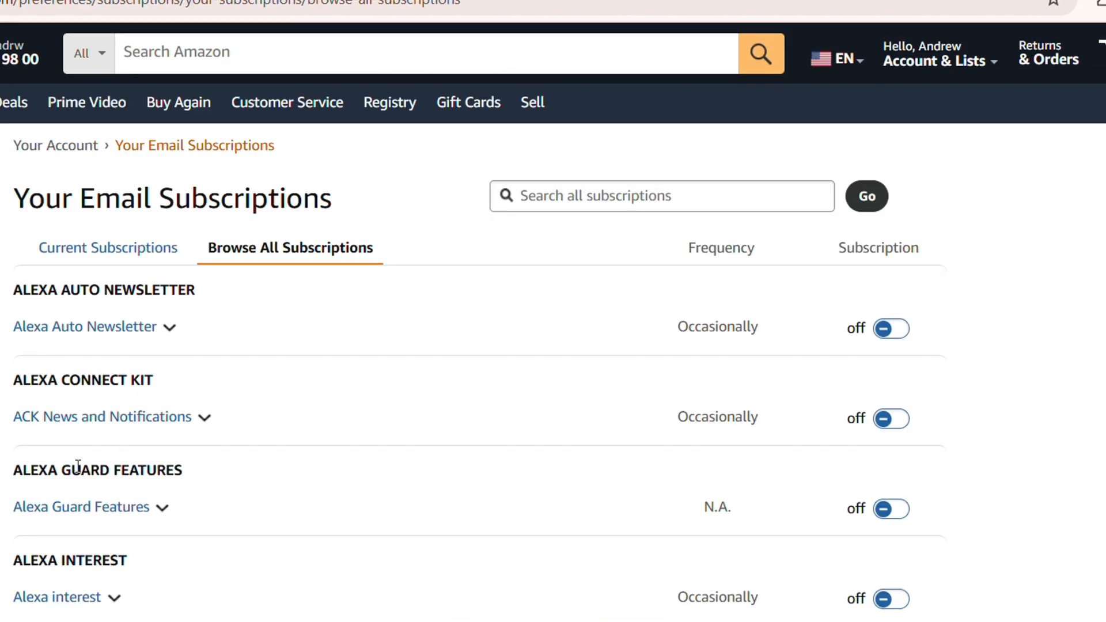
mouse_move(186, 422)
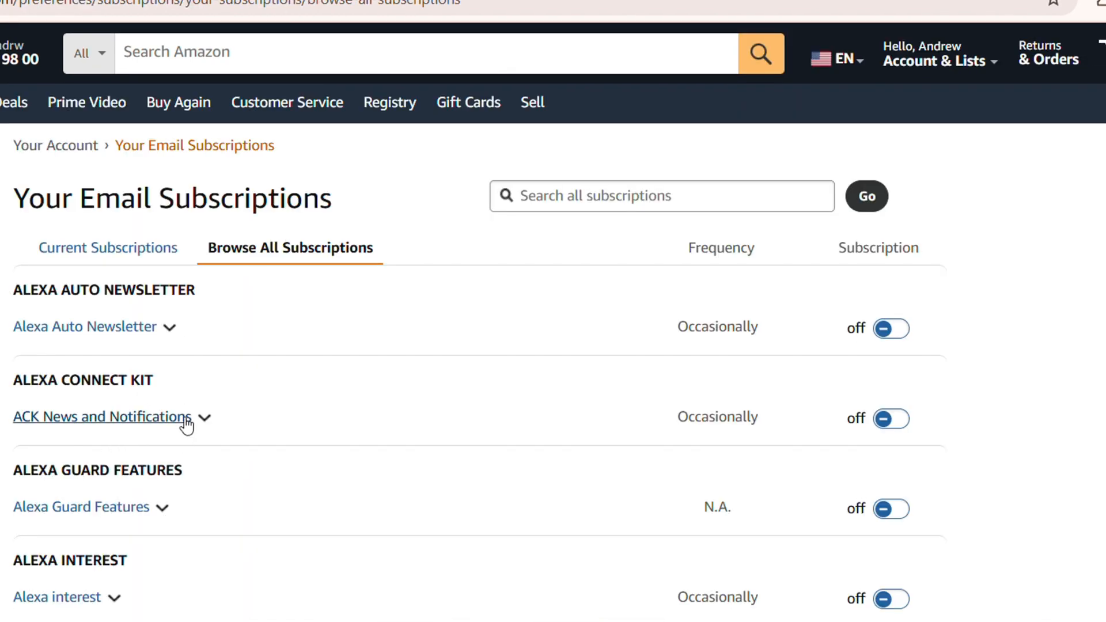
mouse_move(921, 238)
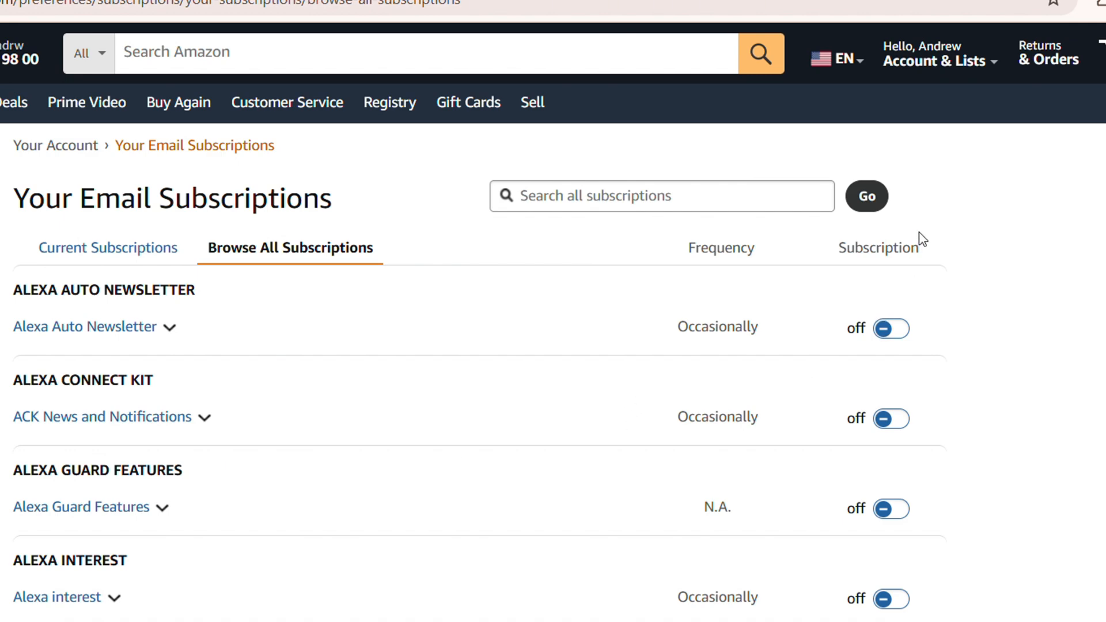
scroll(down, 3)
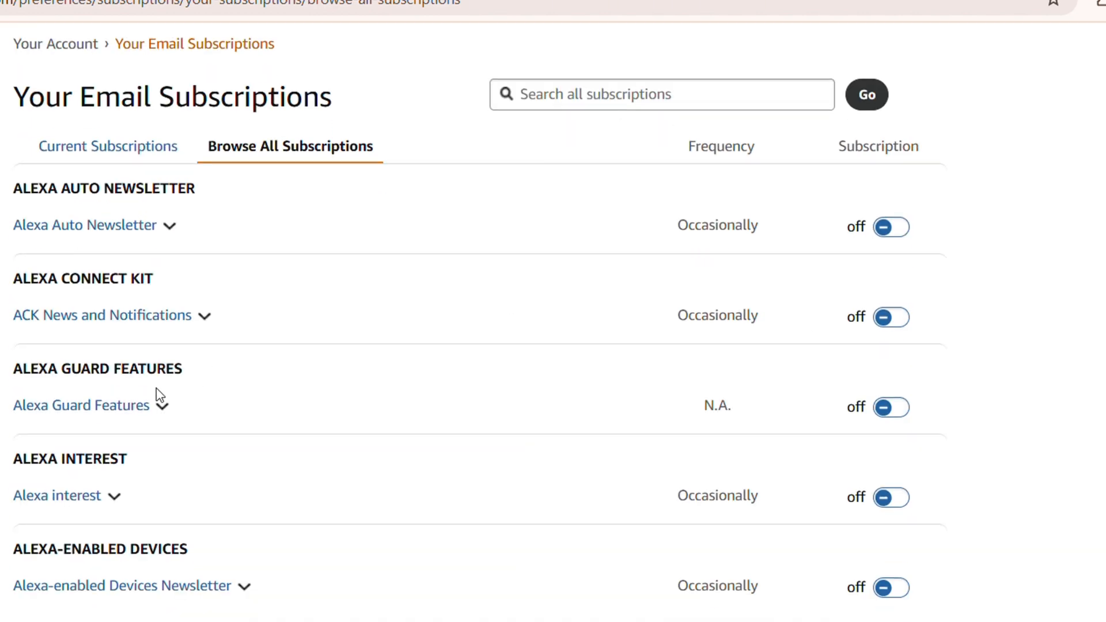
scroll(down, 3)
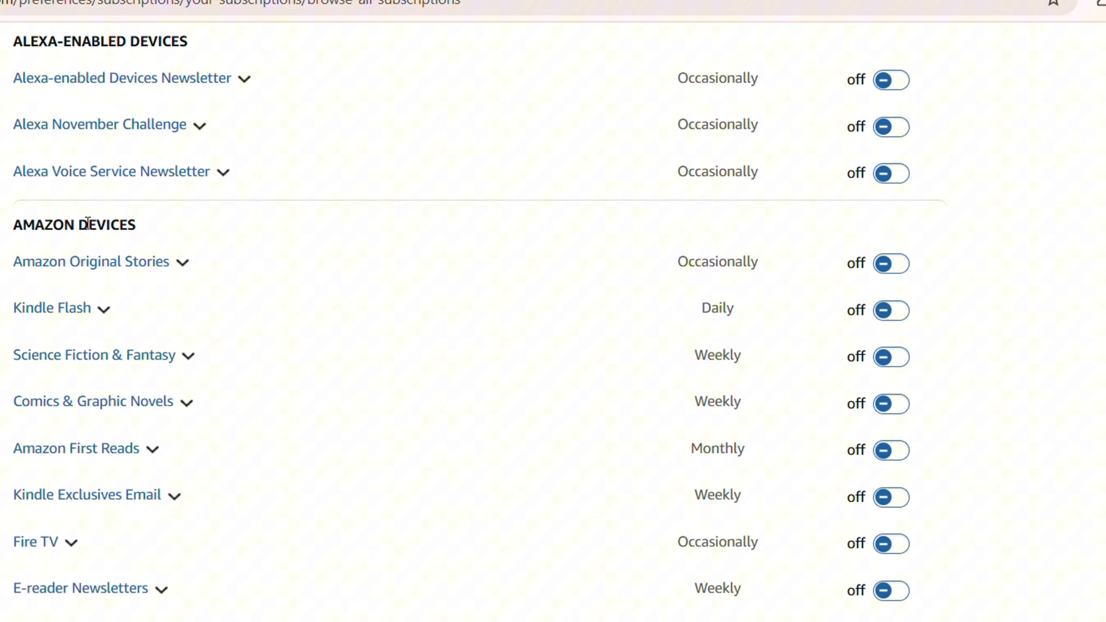
mouse_move(52, 307)
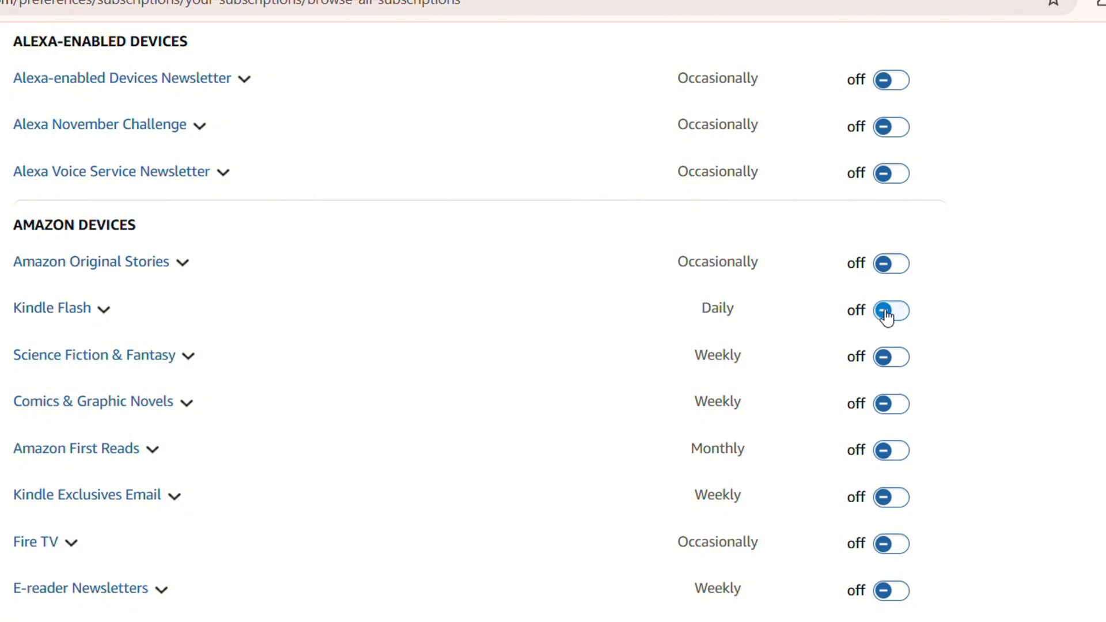
click(891, 310)
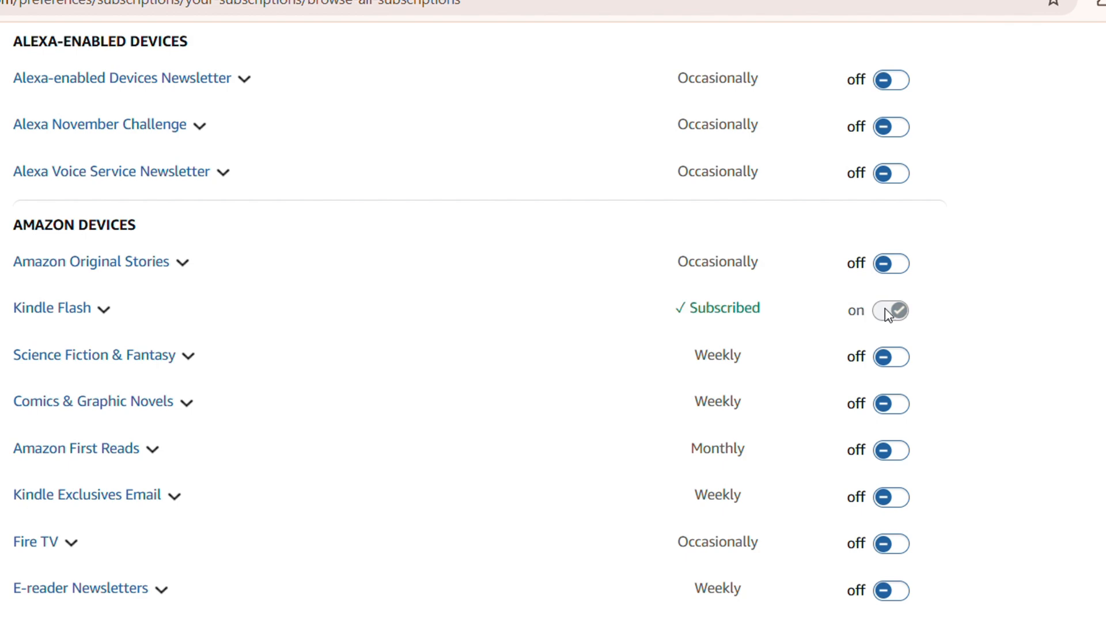
scroll(up, 3)
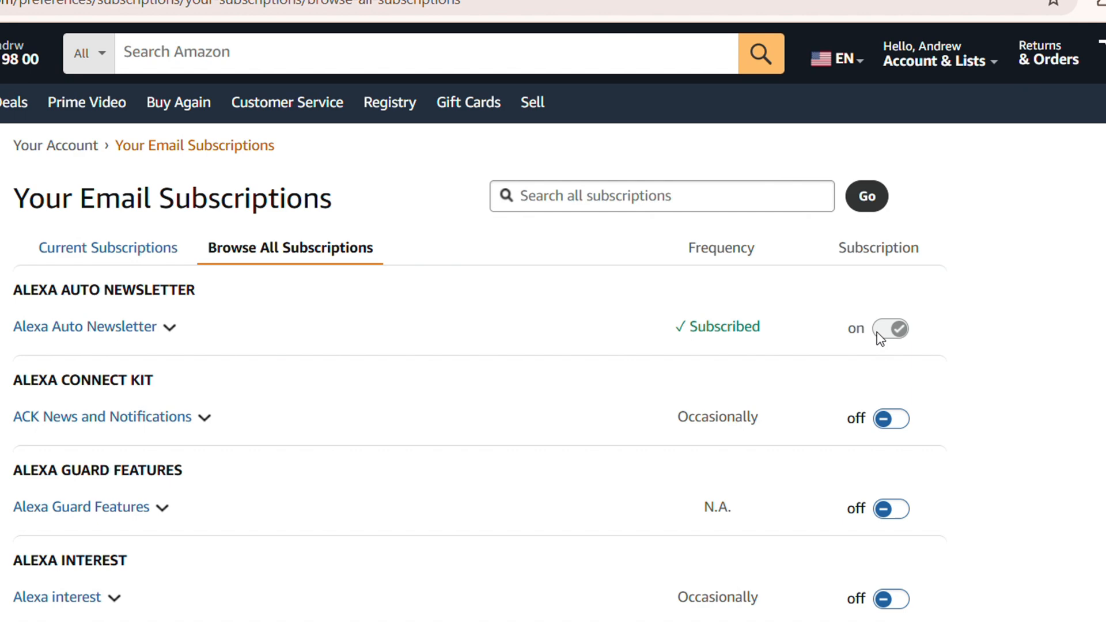
mouse_move(911, 331)
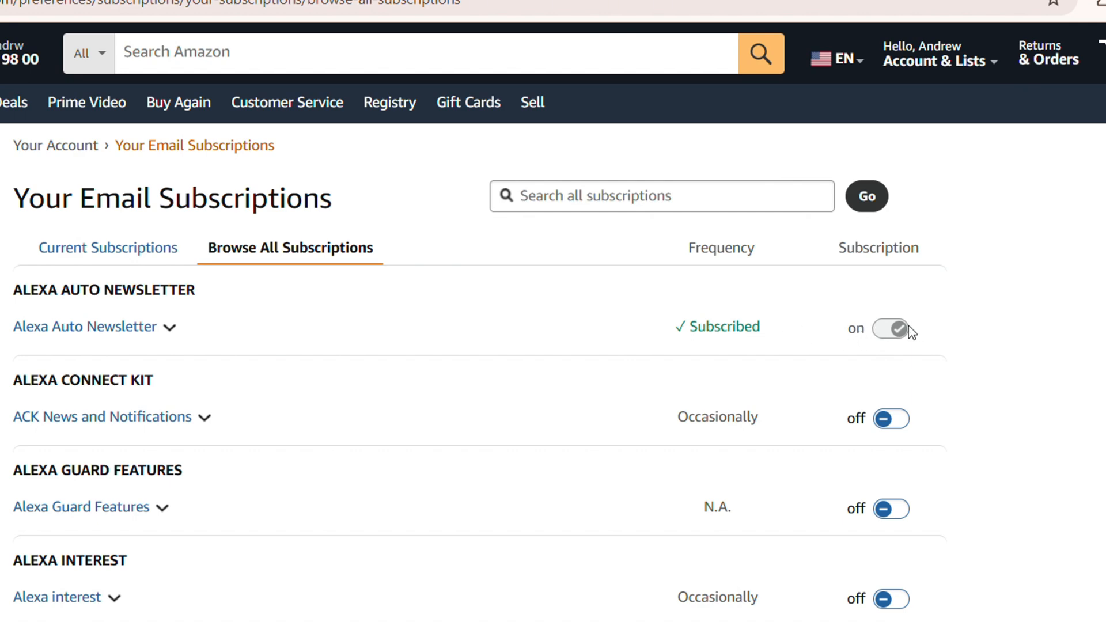
click(891, 328)
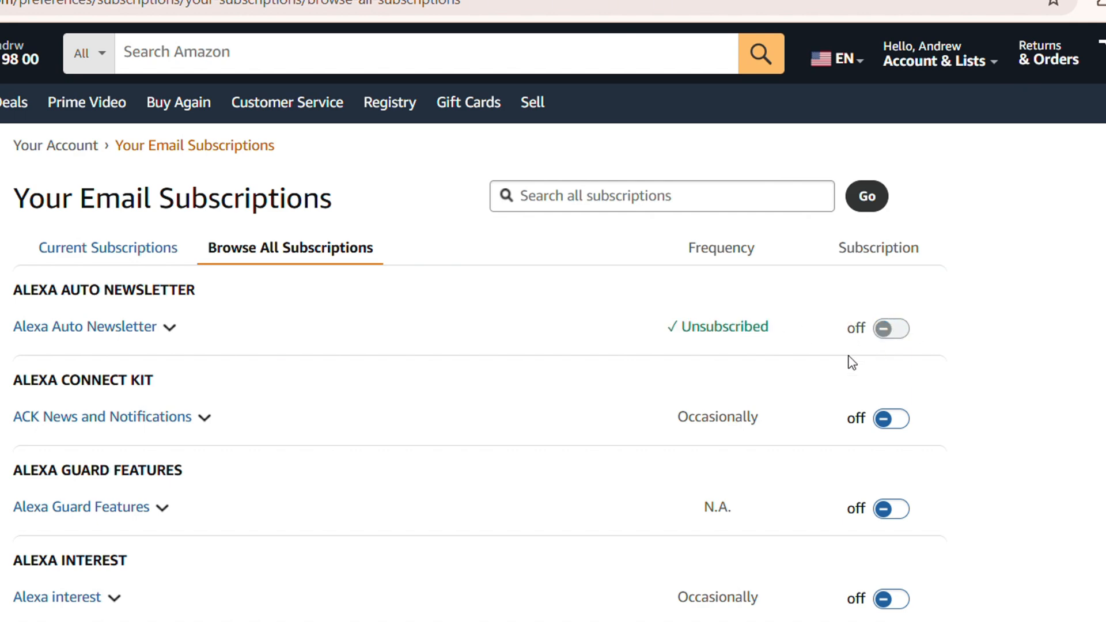
scroll(down, 3)
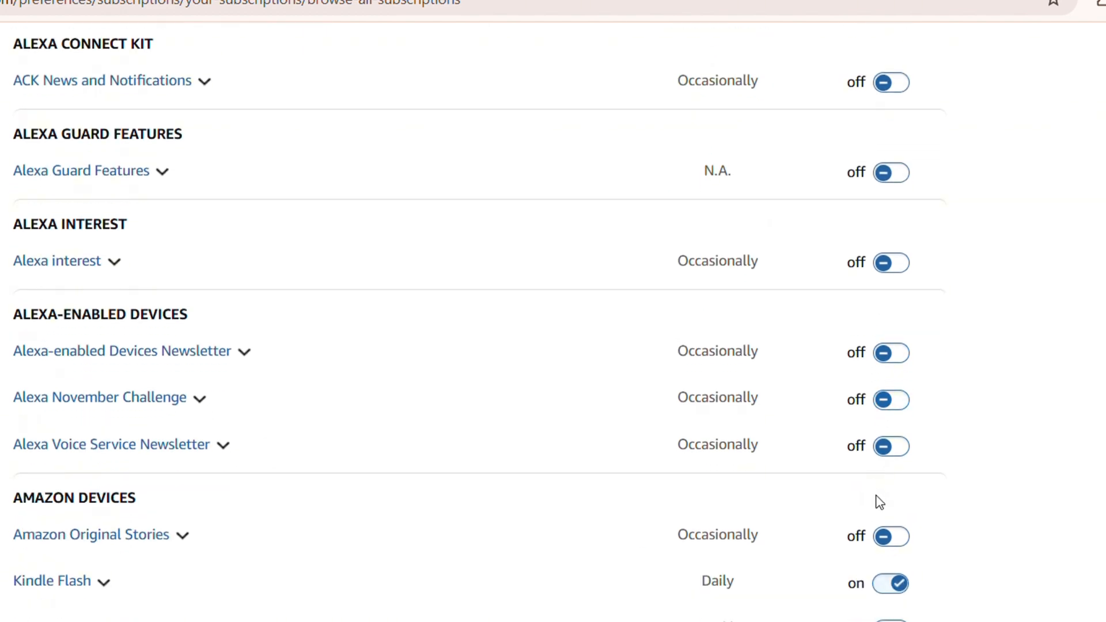
click(890, 583)
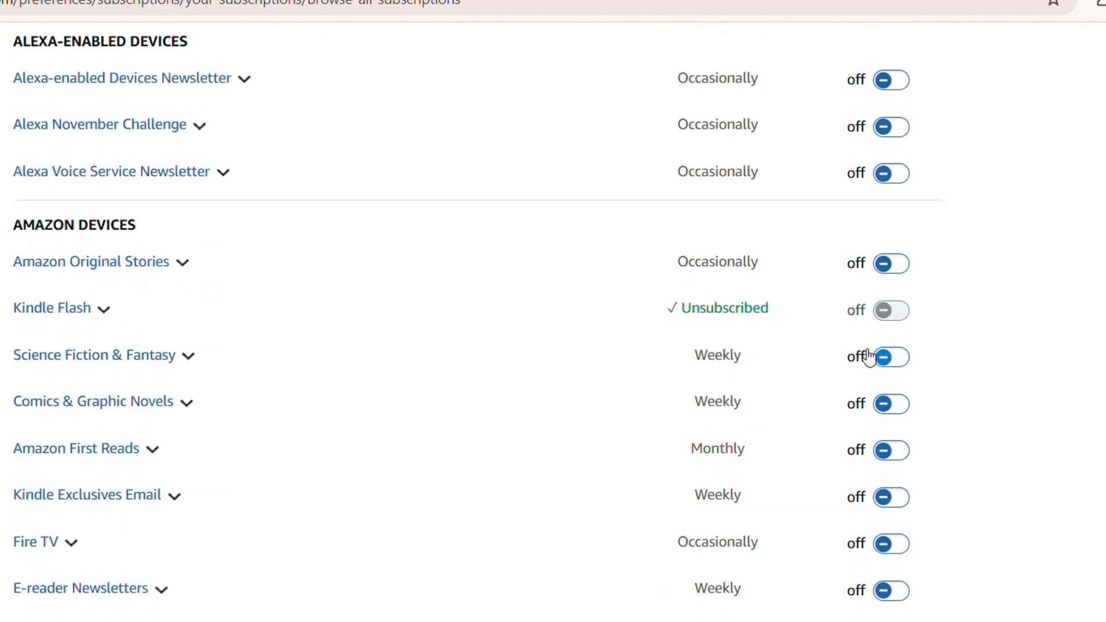
scroll(up, 3)
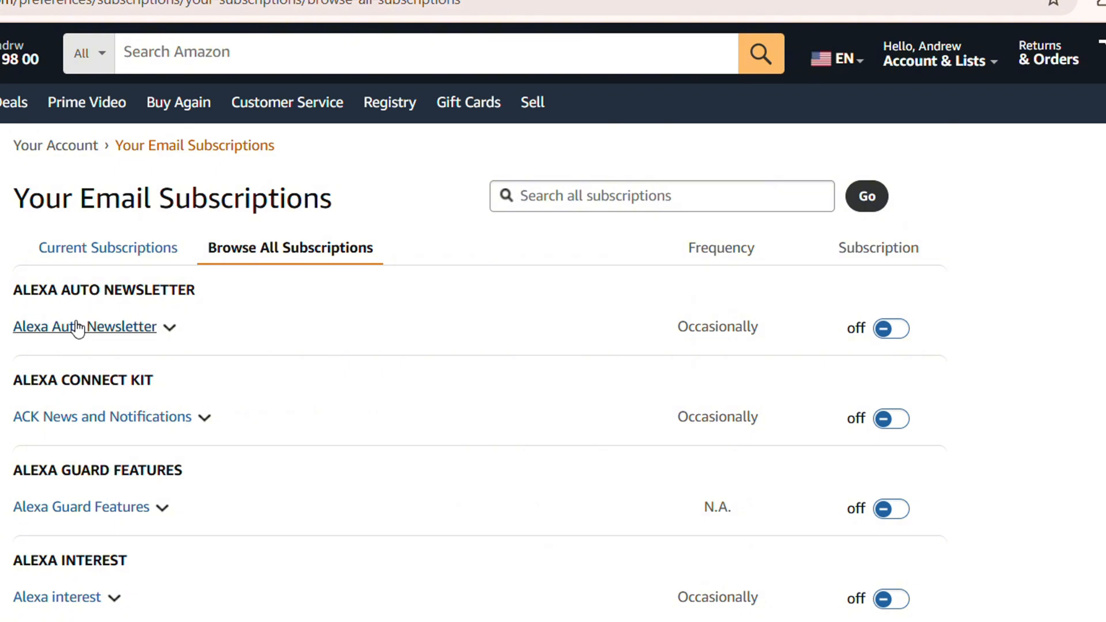
Scroll through the entire Browse All Subscriptions newsletter list, all switched off.
scroll(down, 3)
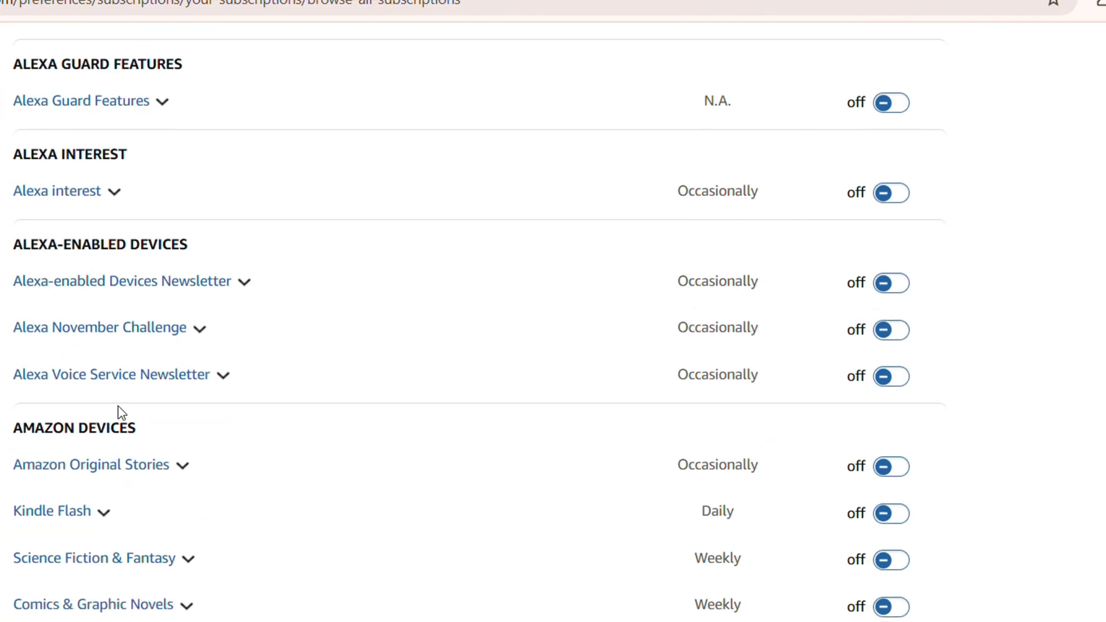
scroll(down, 3)
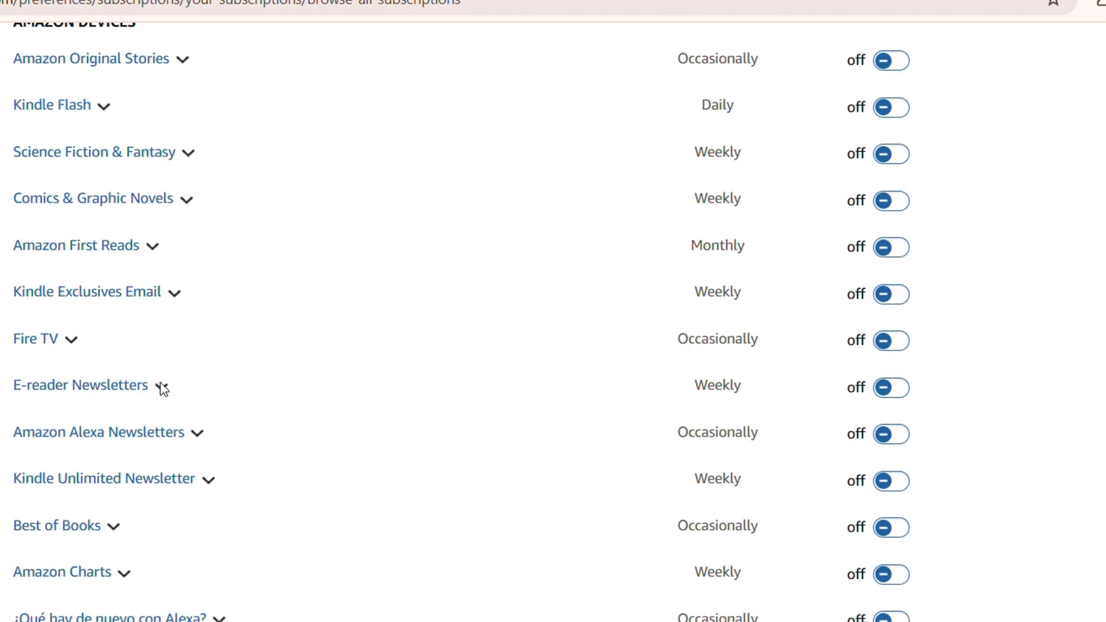
scroll(down, 3)
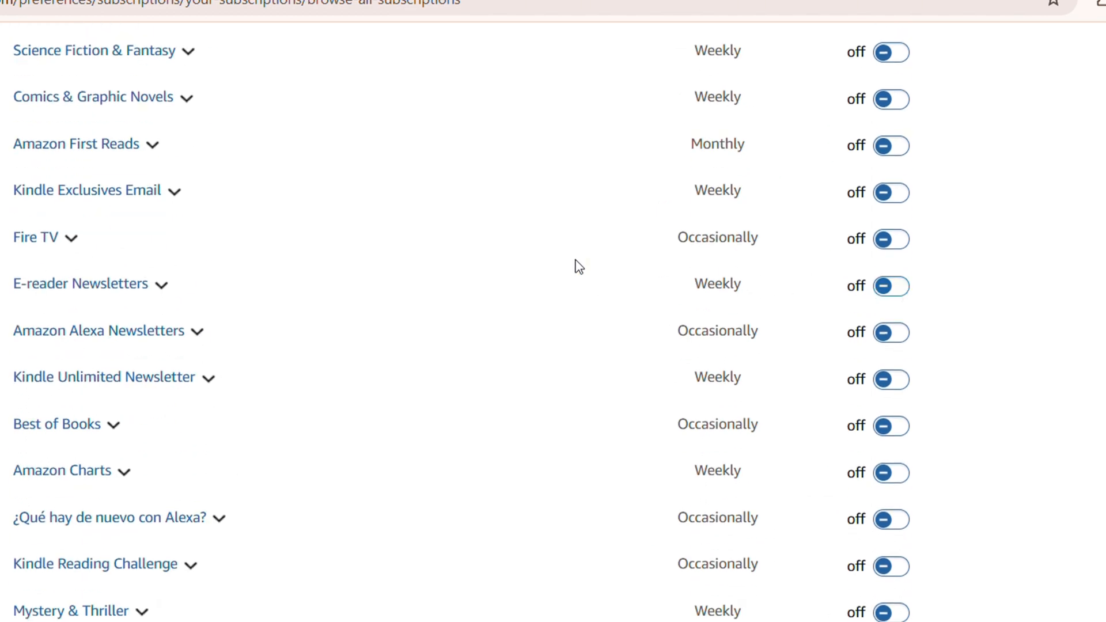
scroll(down, 3)
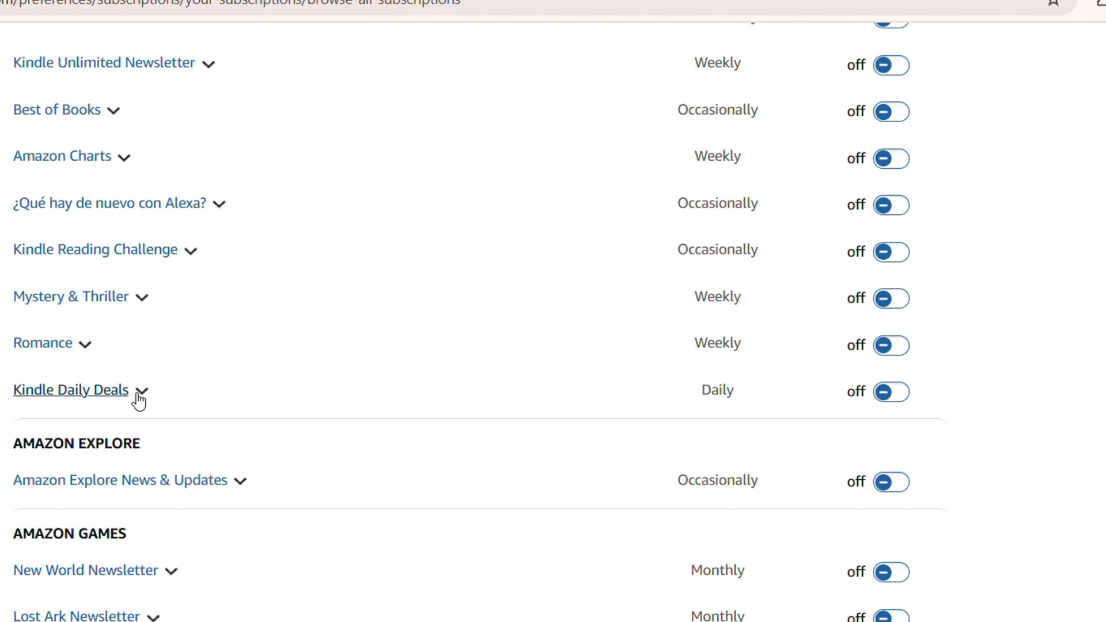
scroll(down, 3)
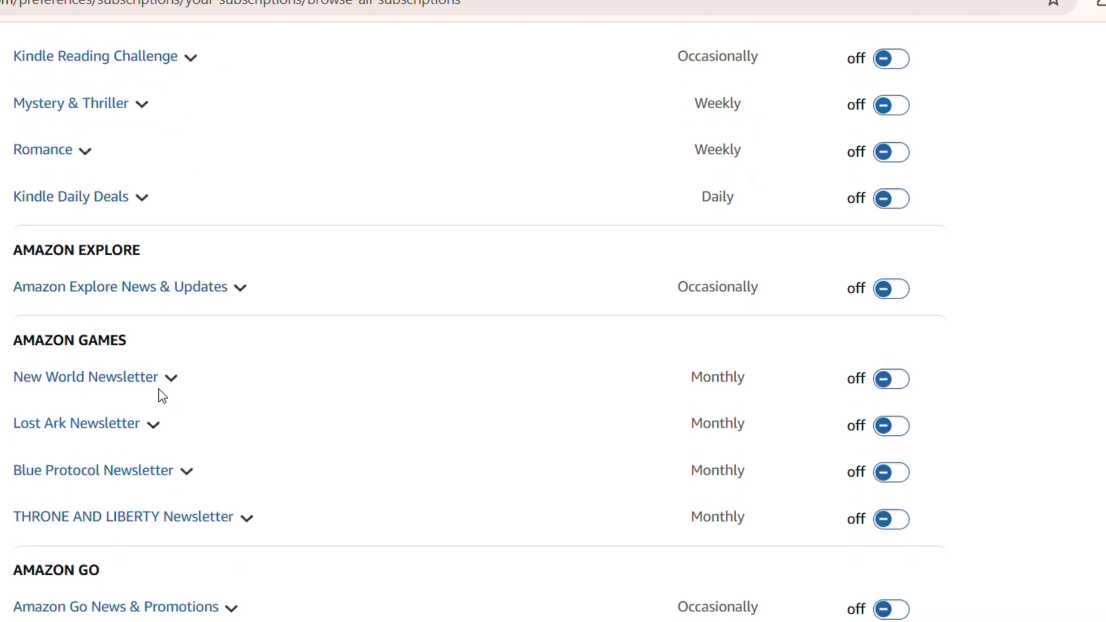
scroll(down, 3)
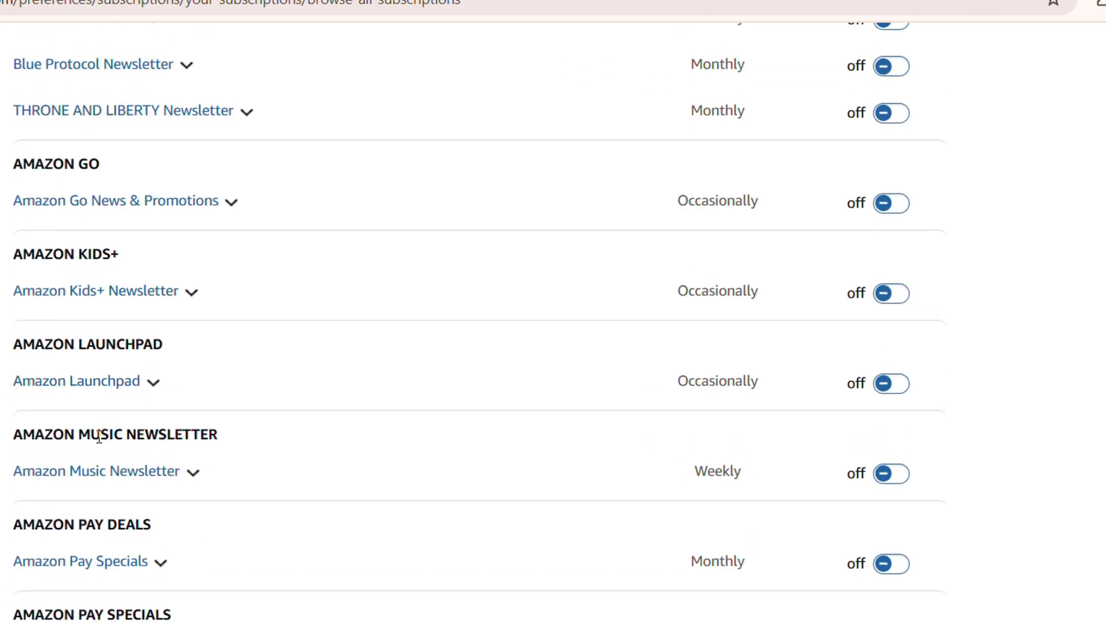
scroll(down, 3)
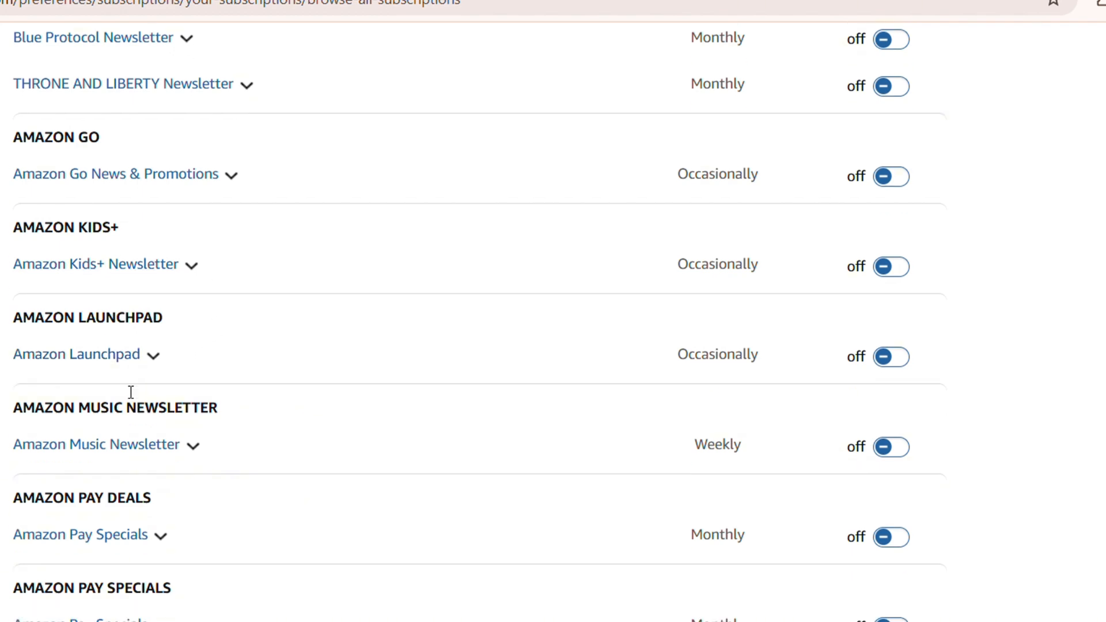
scroll(up, 3)
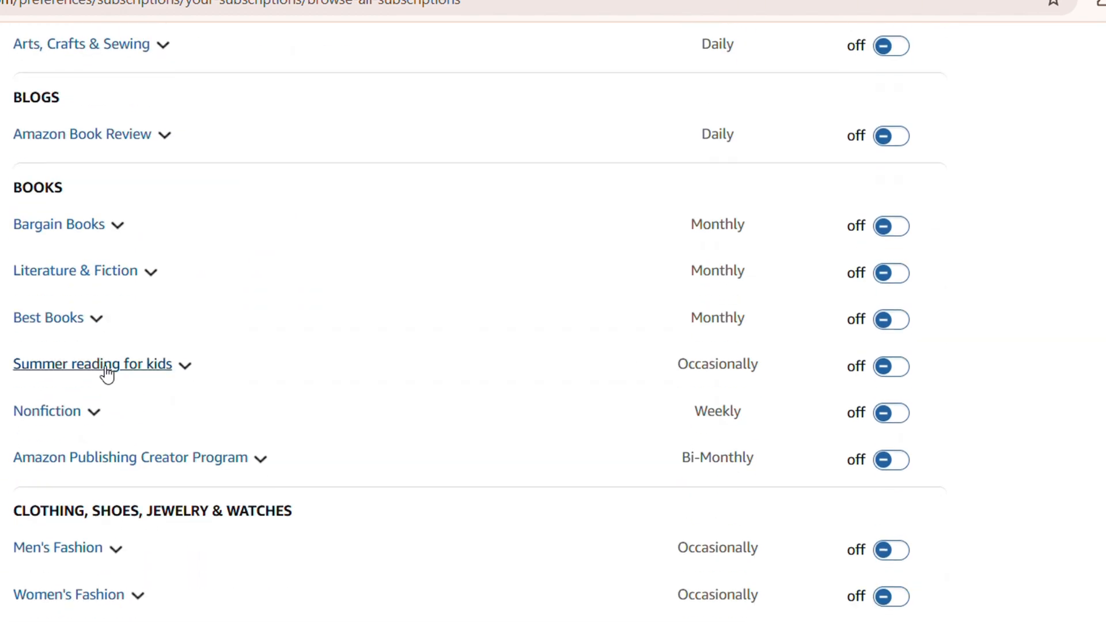
scroll(down, 3)
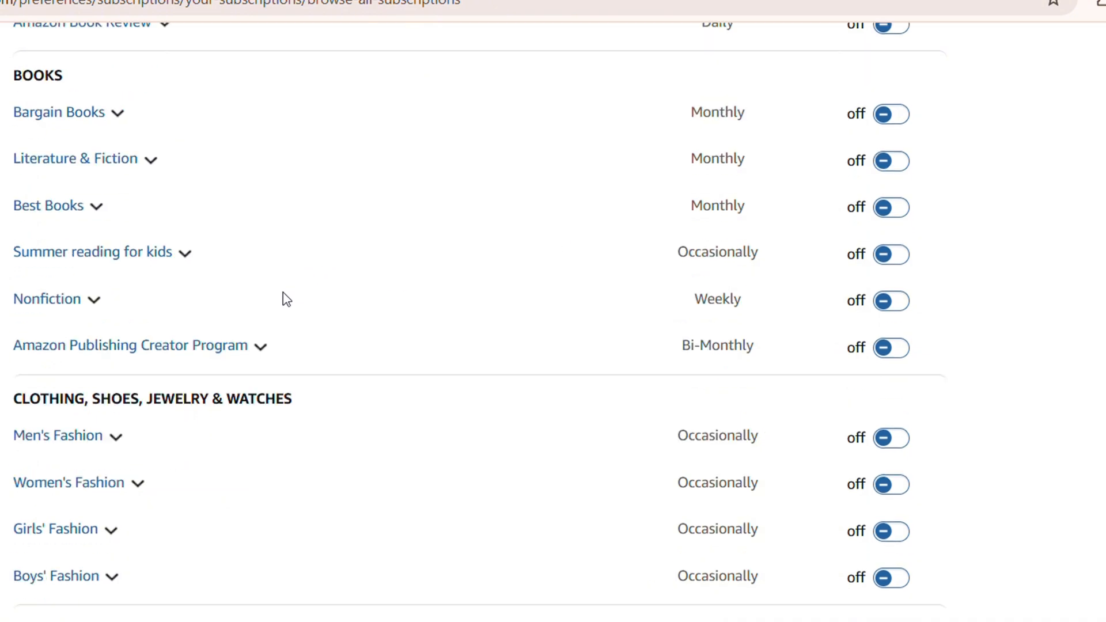
scroll(down, 3)
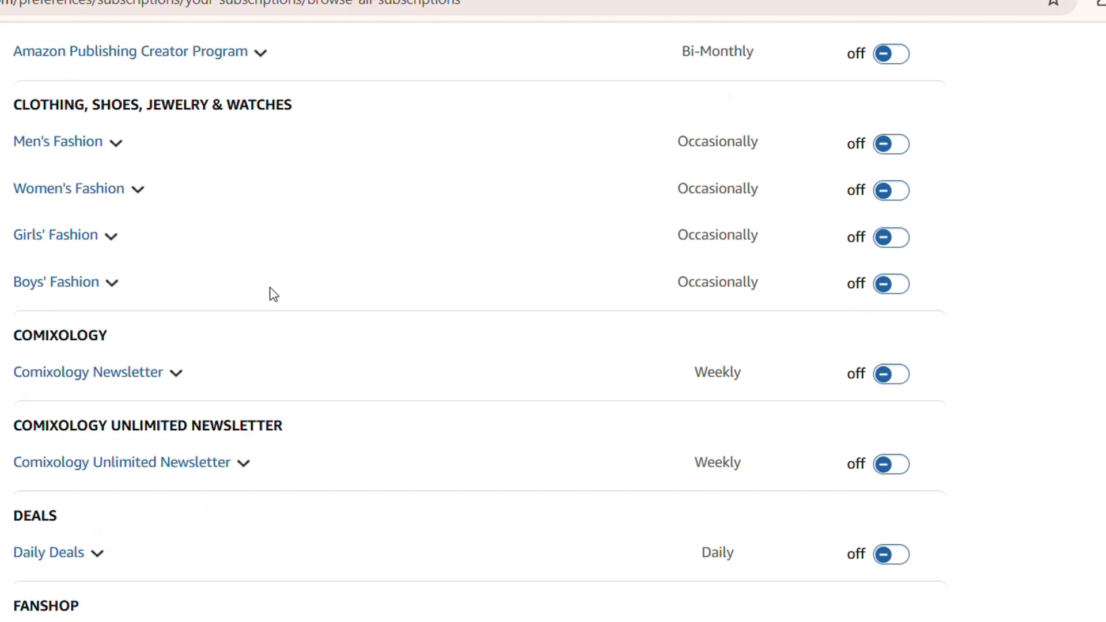
scroll(down, 3)
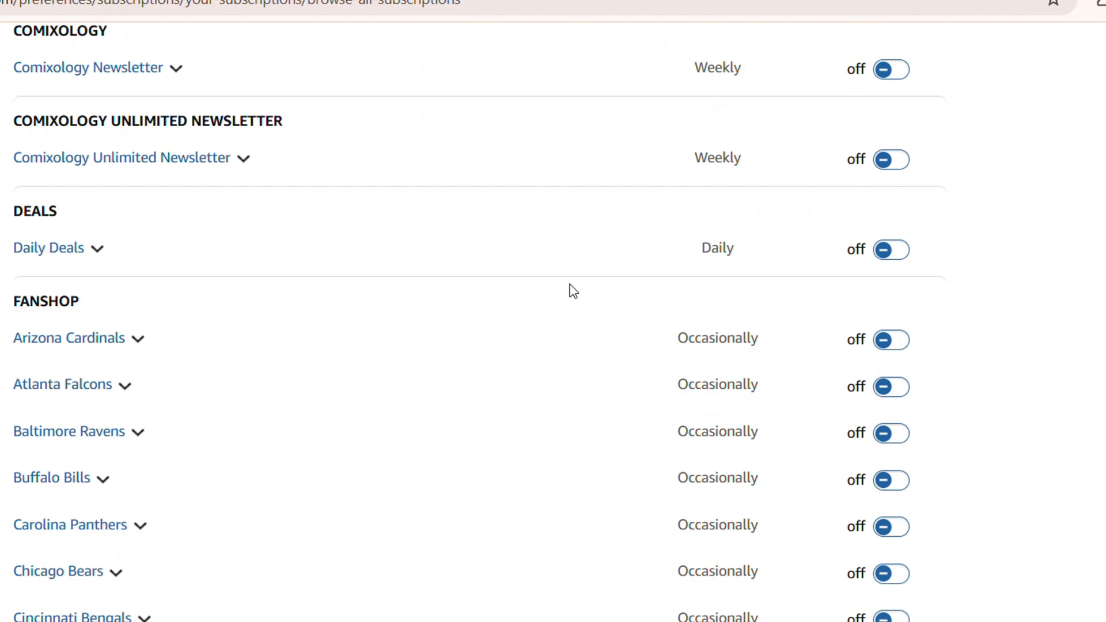
mouse_move(164, 343)
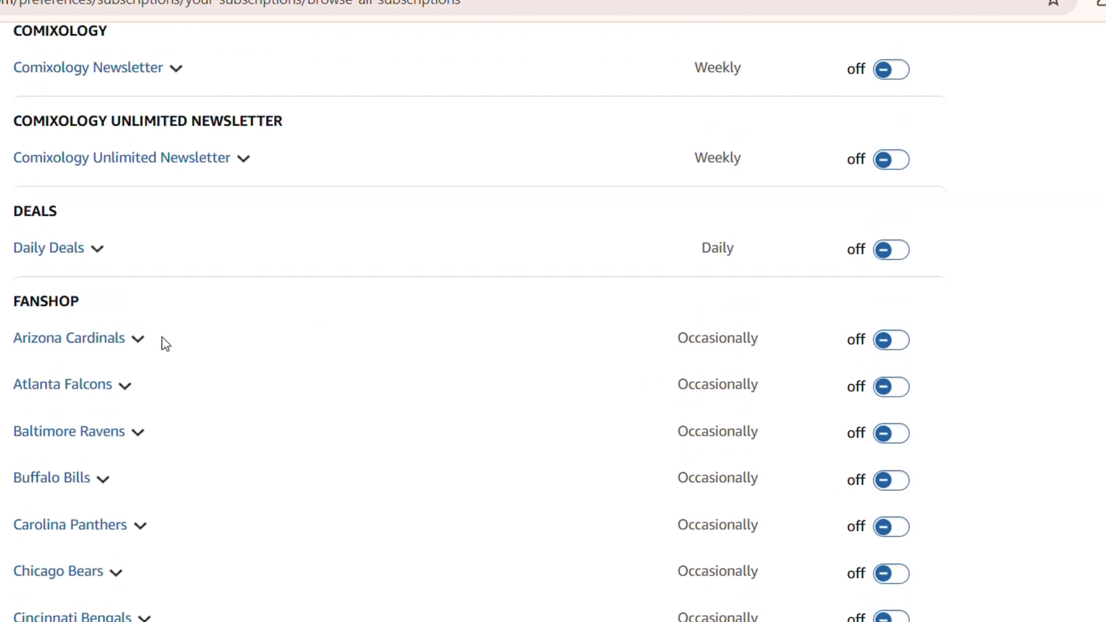
scroll(down, 3)
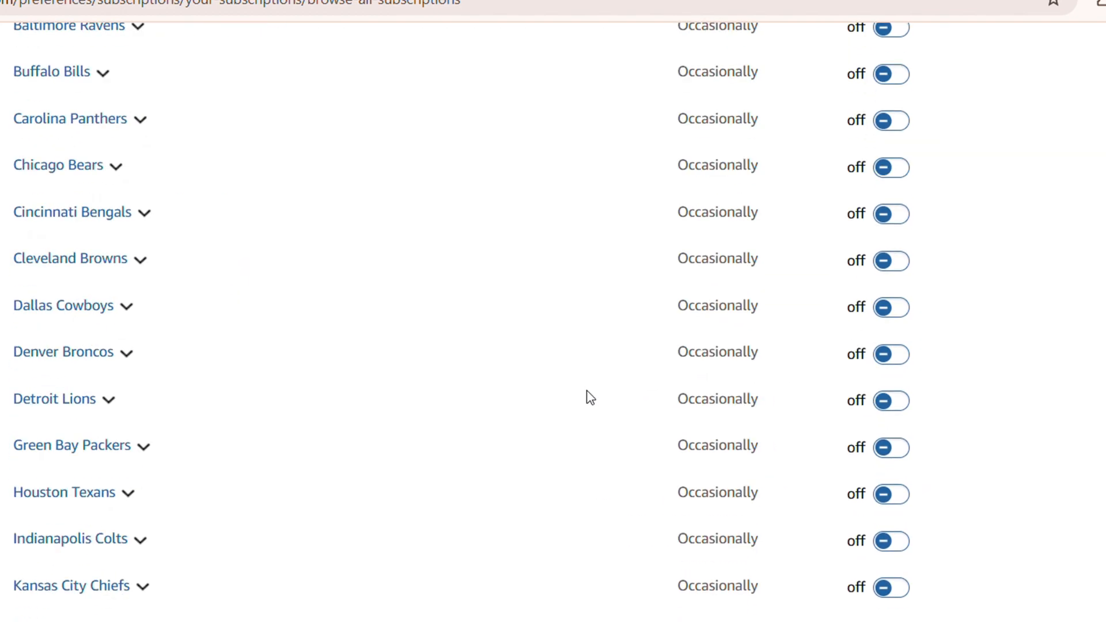
scroll(down, 3)
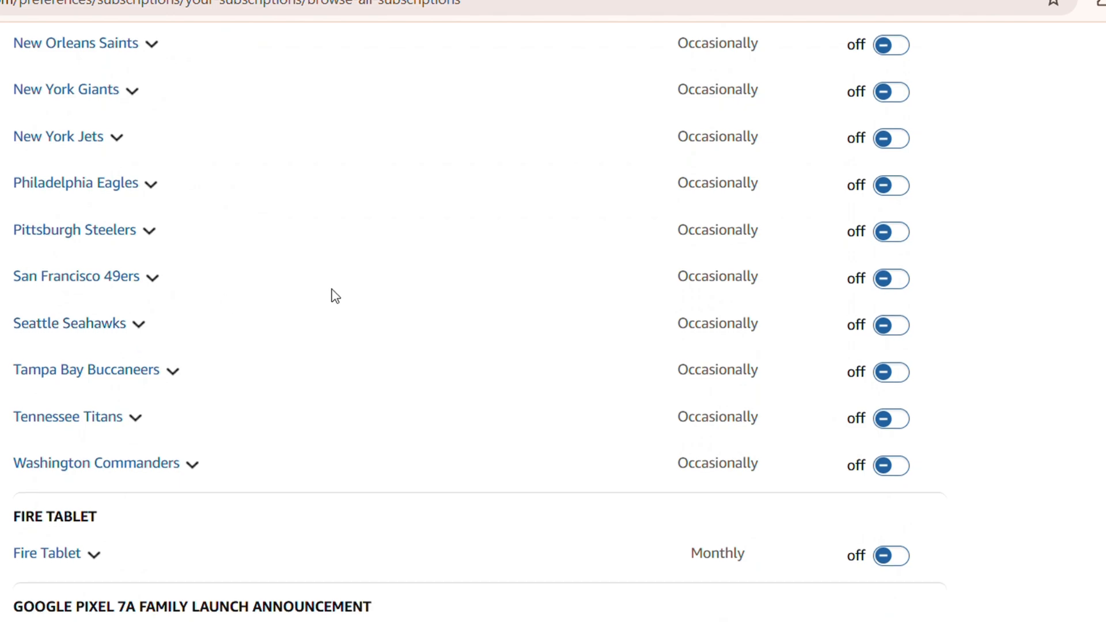
scroll(down, 3)
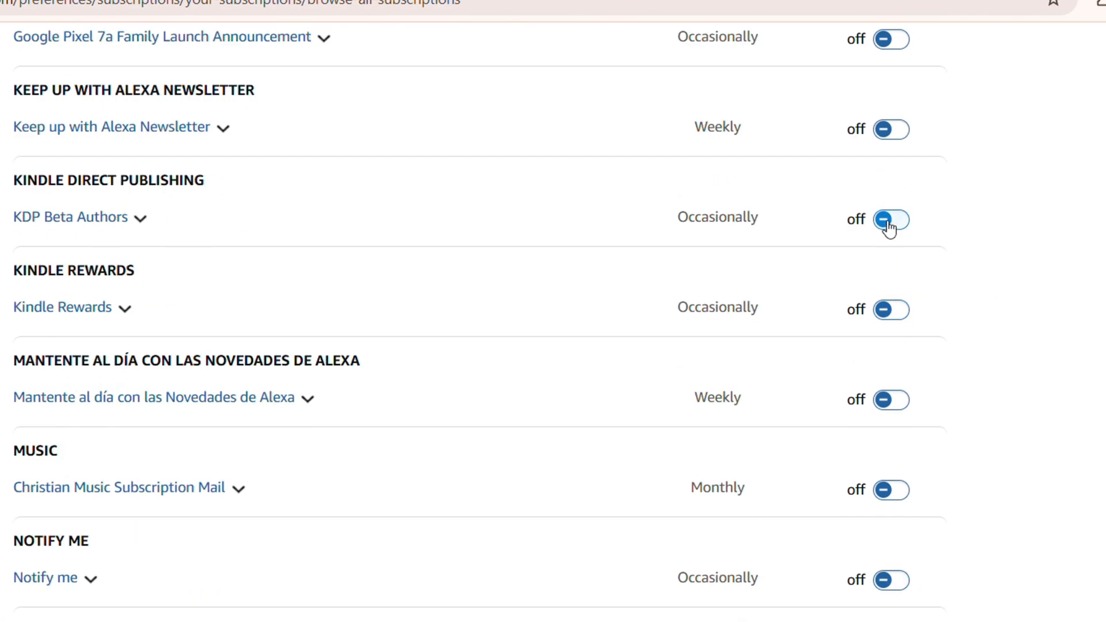
scroll(down, 3)
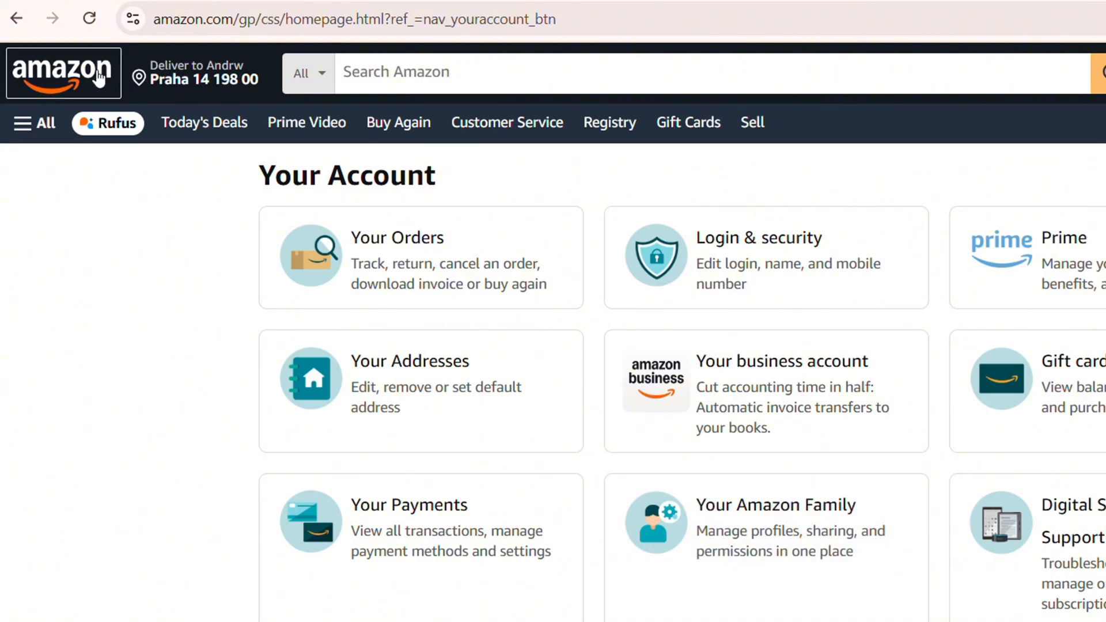
Return via the Amazon home page to Email subscriptions and show Browse All Subscriptions again.
click(843, 76)
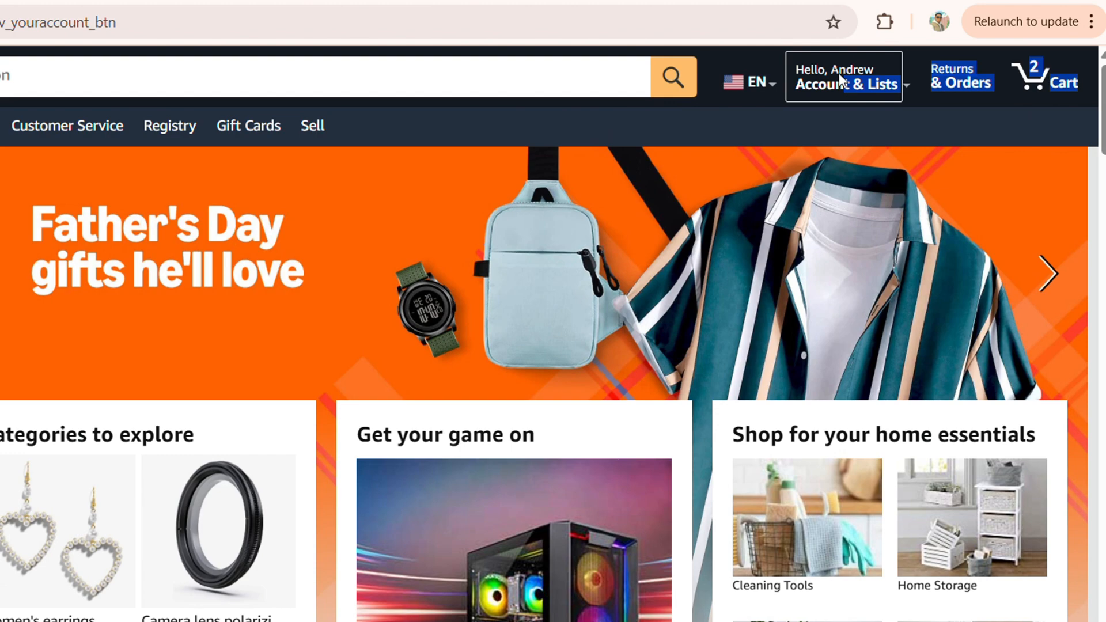
click(843, 76)
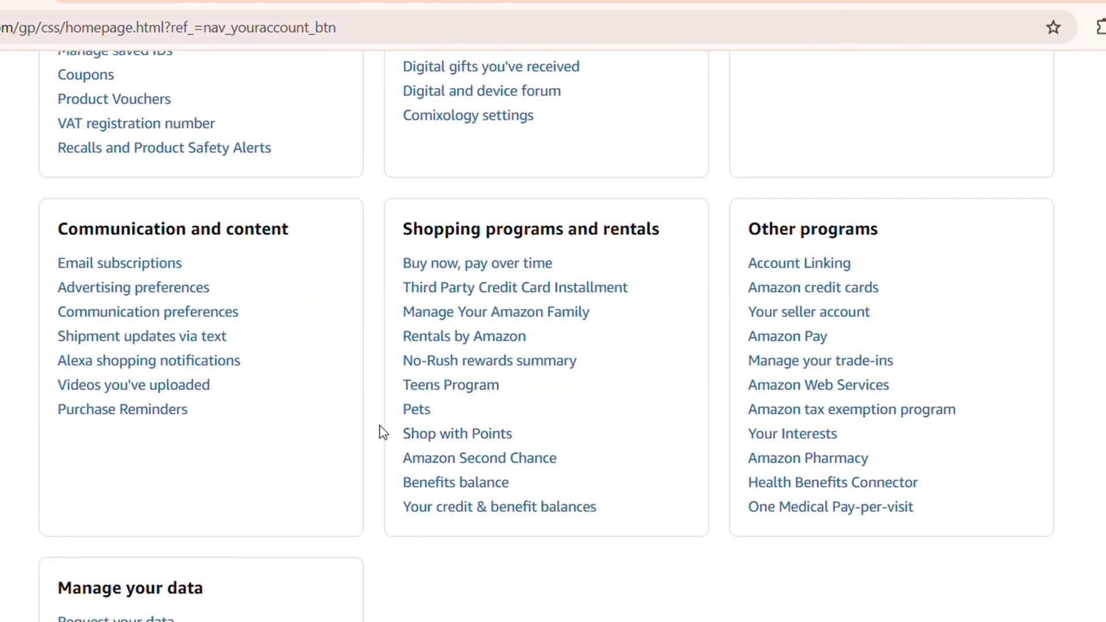
scroll(up, 3)
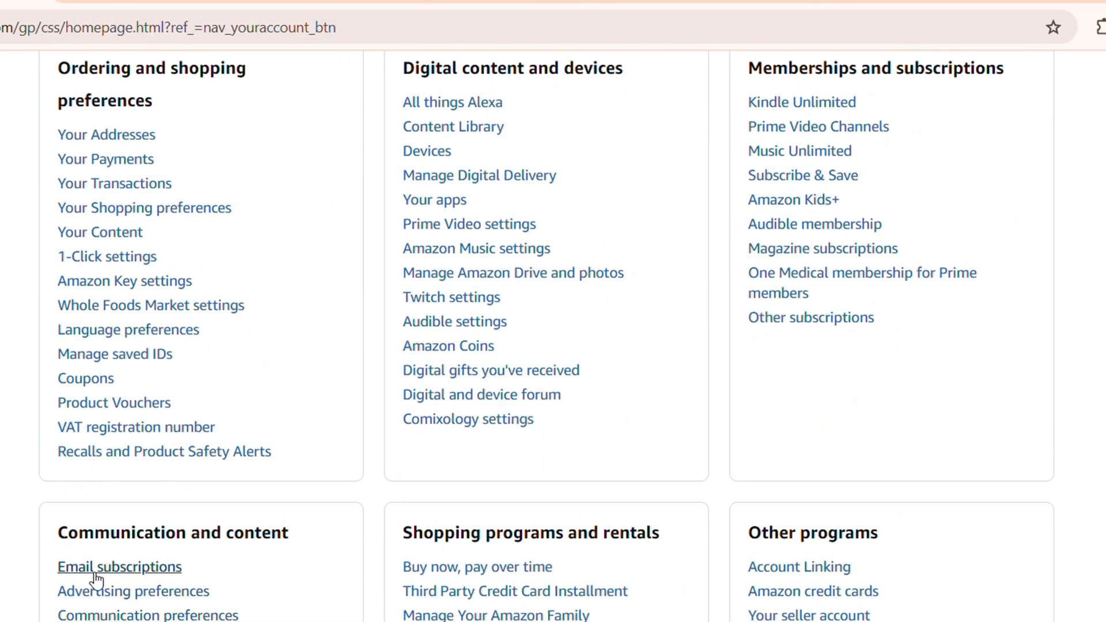
click(119, 567)
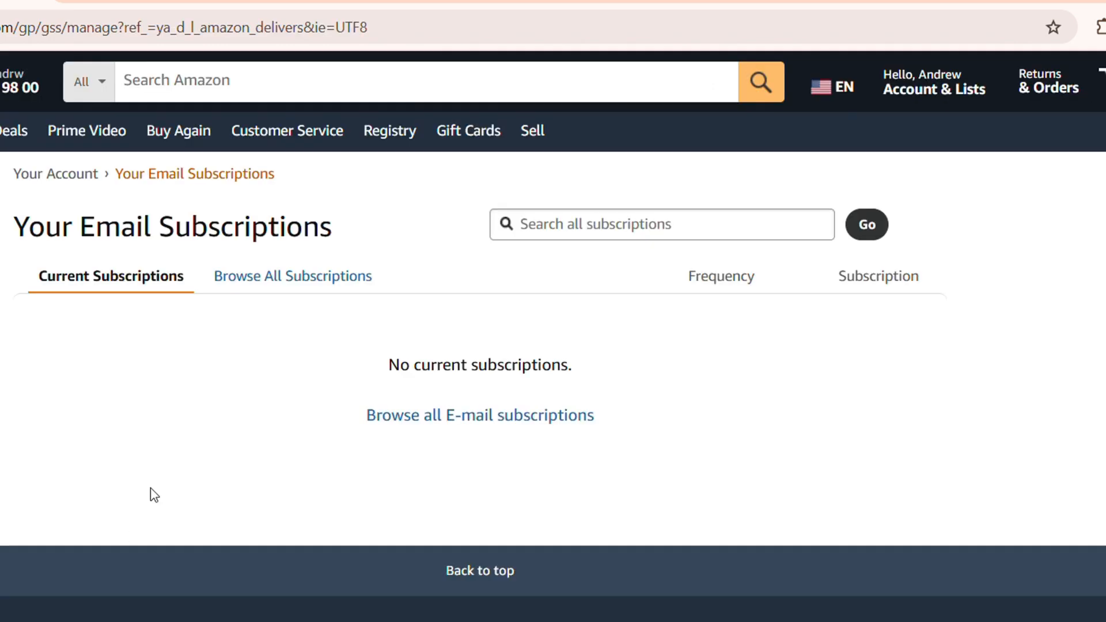
click(292, 275)
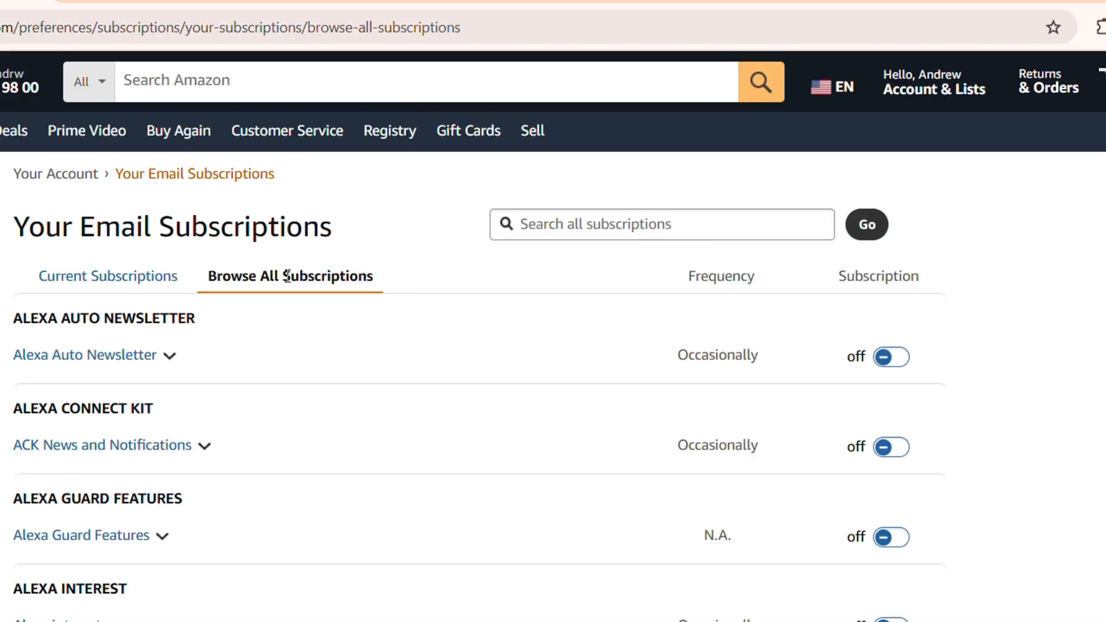